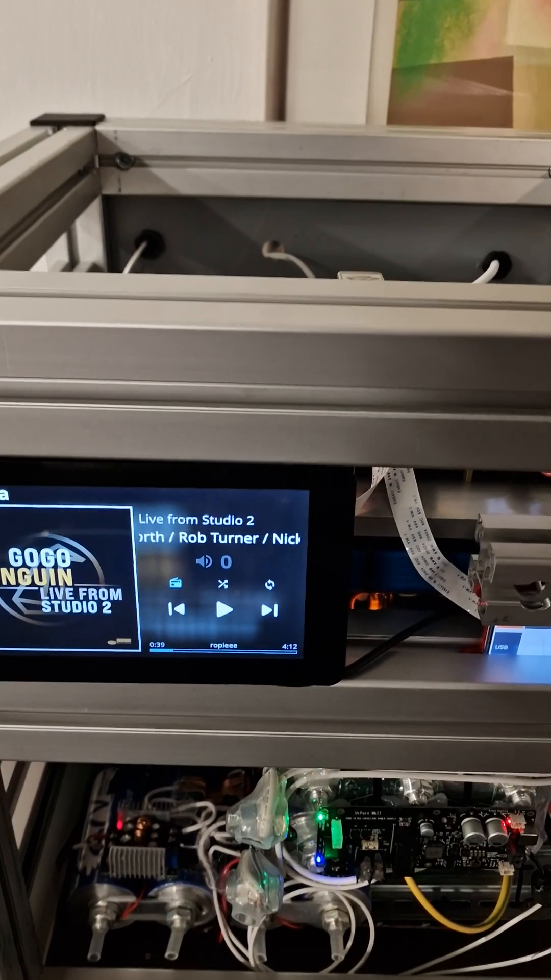
# - Resume playback of GoGo Penguin's Live from Studio 2 from around 0:39
pyautogui.click(223, 610)
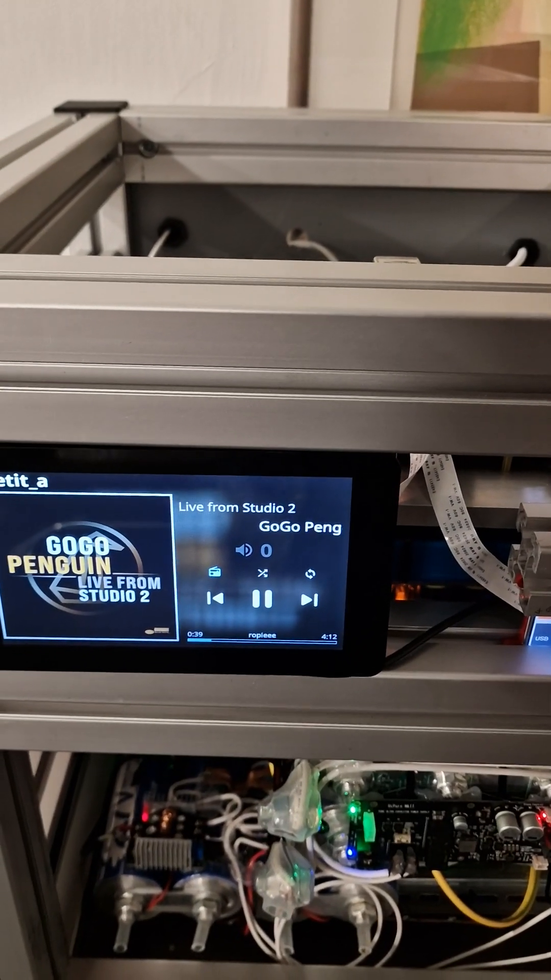